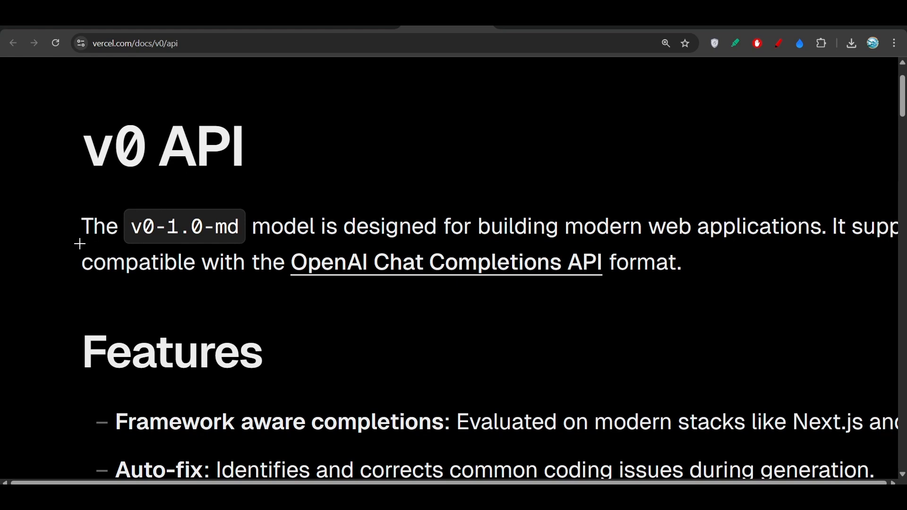
- Read through the 'v0 in Cursor' quickstart, highlighting its setup sentences
drag(226, 186, 79, 242)
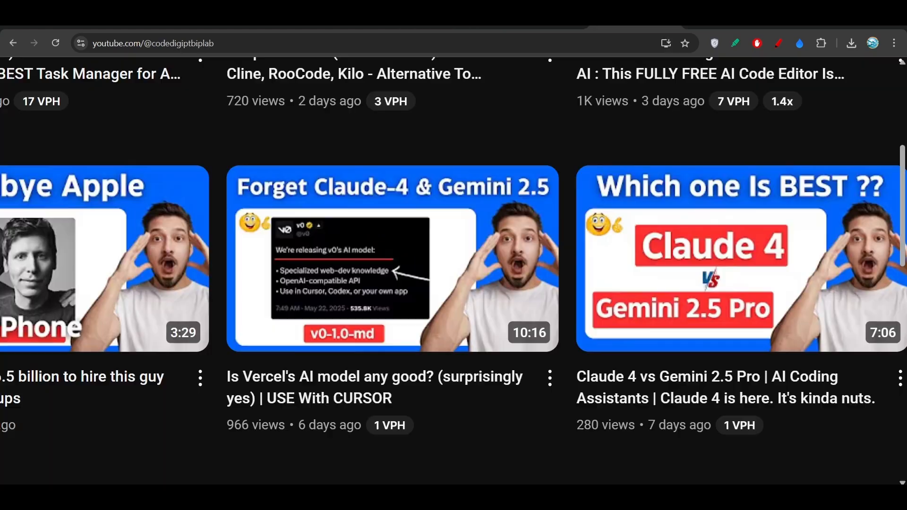
mouse_move(404, 194)
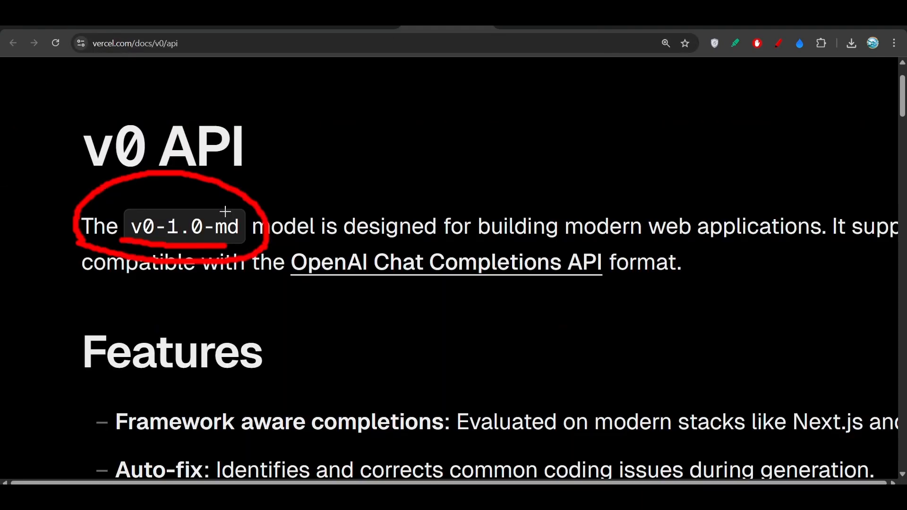
drag(305, 249, 496, 252)
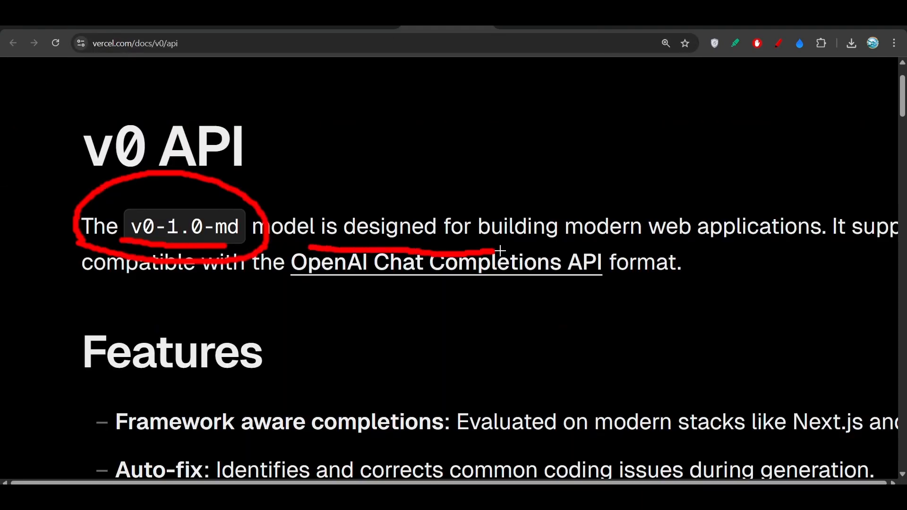
drag(498, 249, 793, 252)
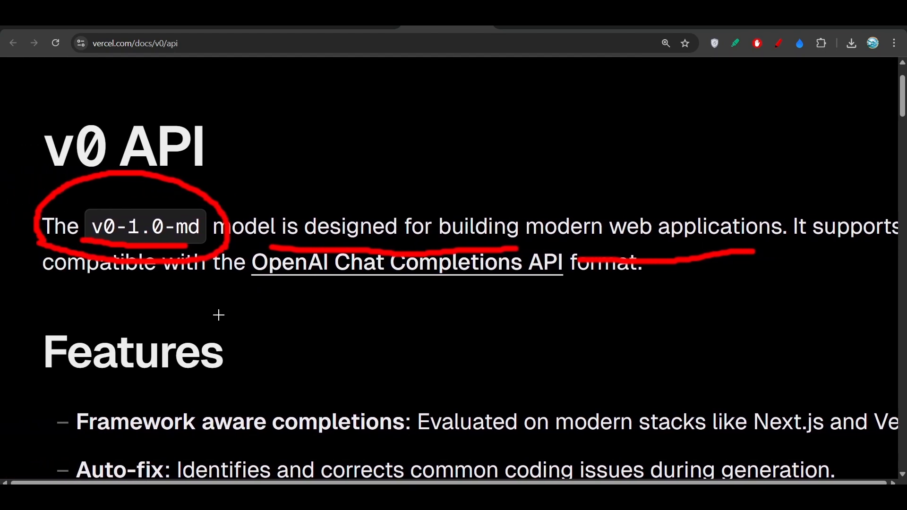
scroll(down, 3)
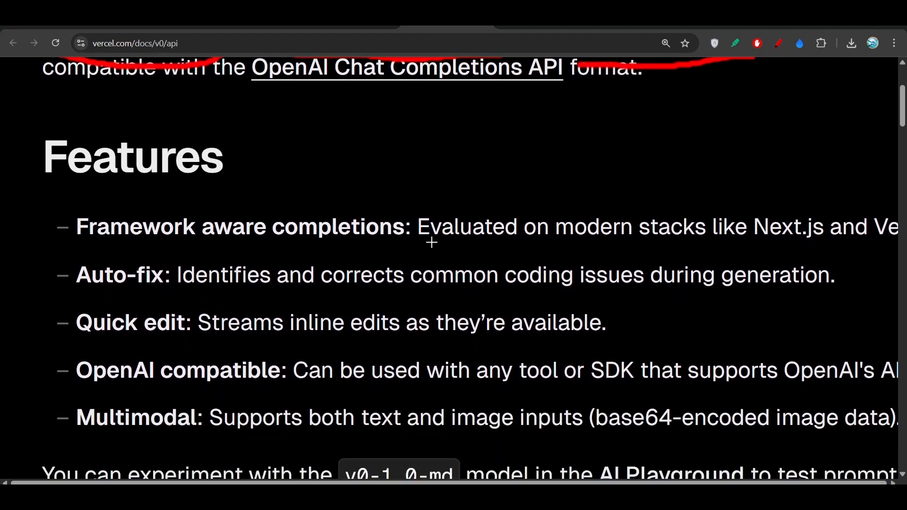
drag(395, 253, 547, 253)
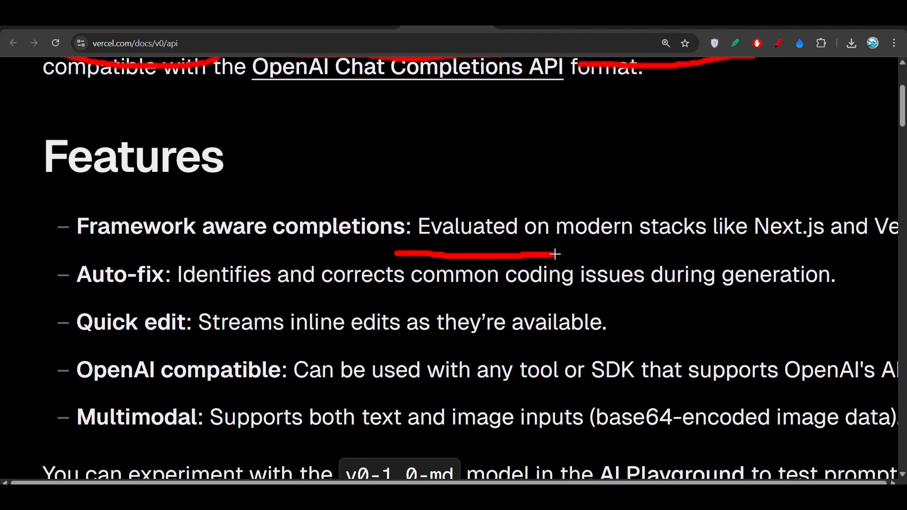
drag(556, 253, 764, 254)
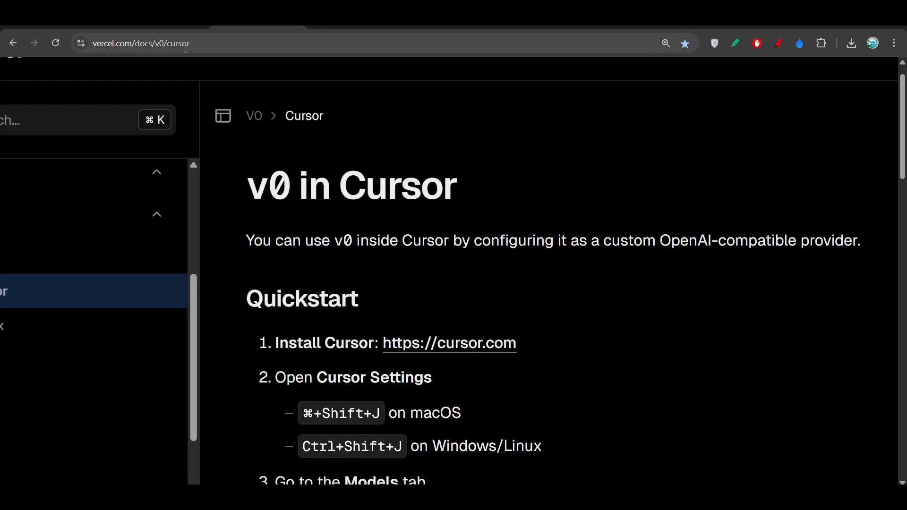
- Select the guide's page URL in the address bar and scroll to the next steps
click(141, 42)
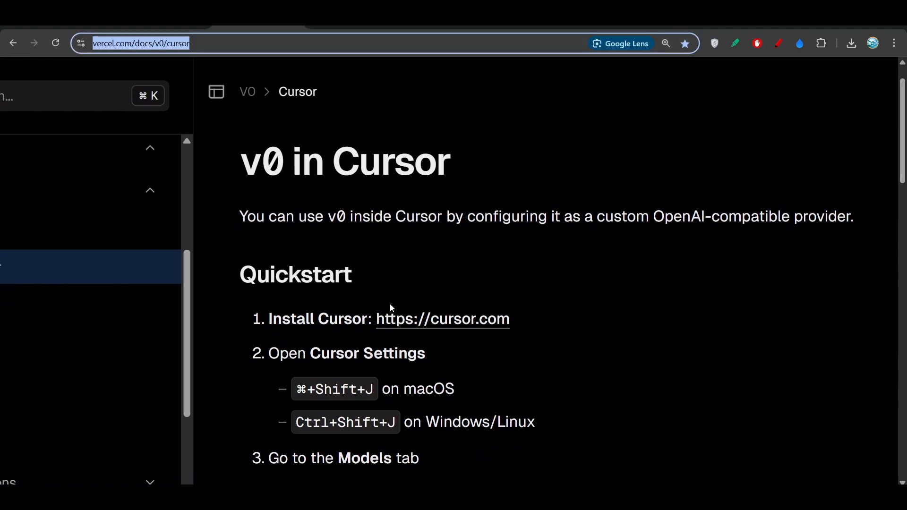
scroll(down, 3)
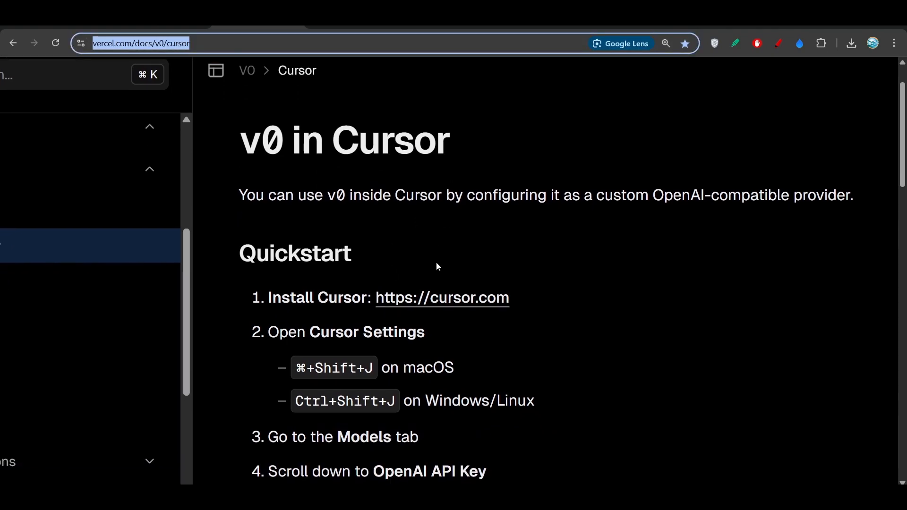
scroll(down, 3)
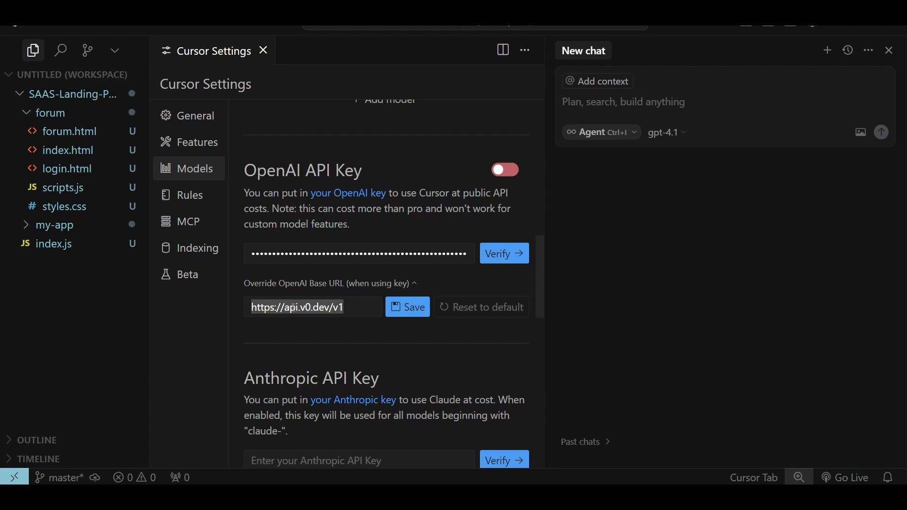
click(406, 307)
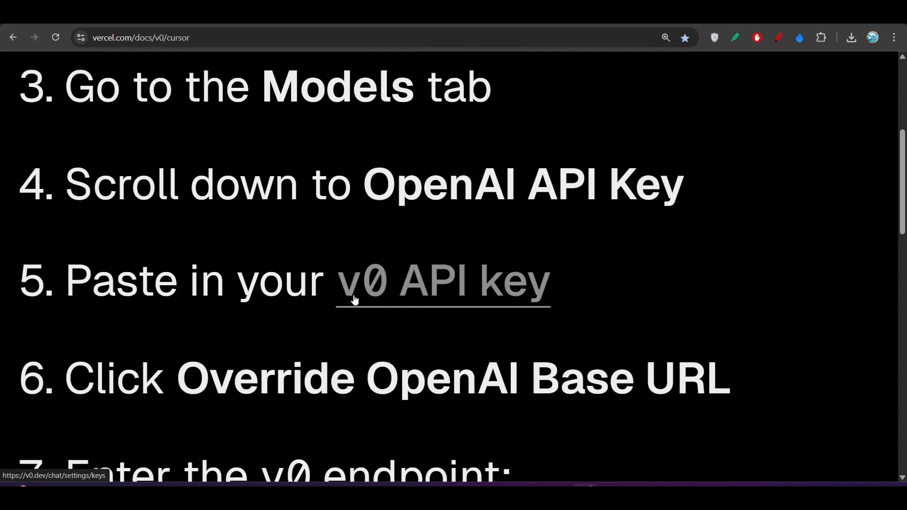
mouse_move(425, 289)
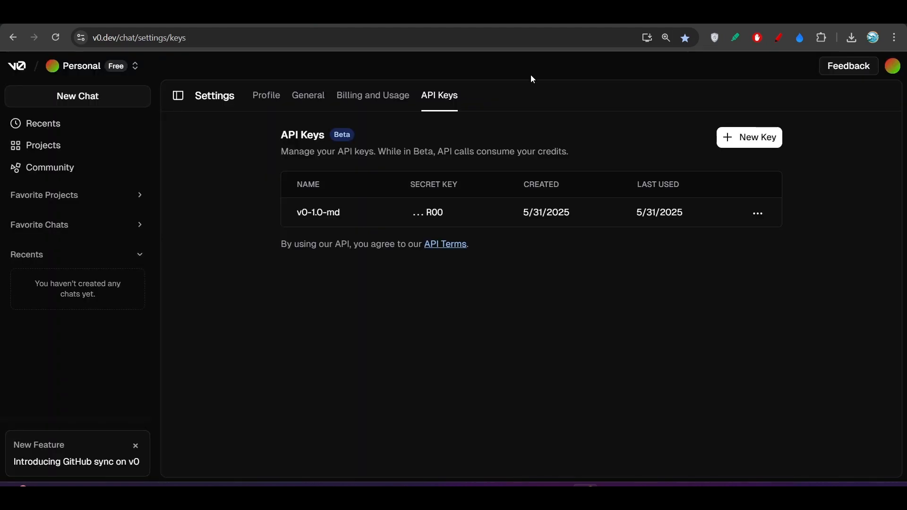
mouse_move(803, 117)
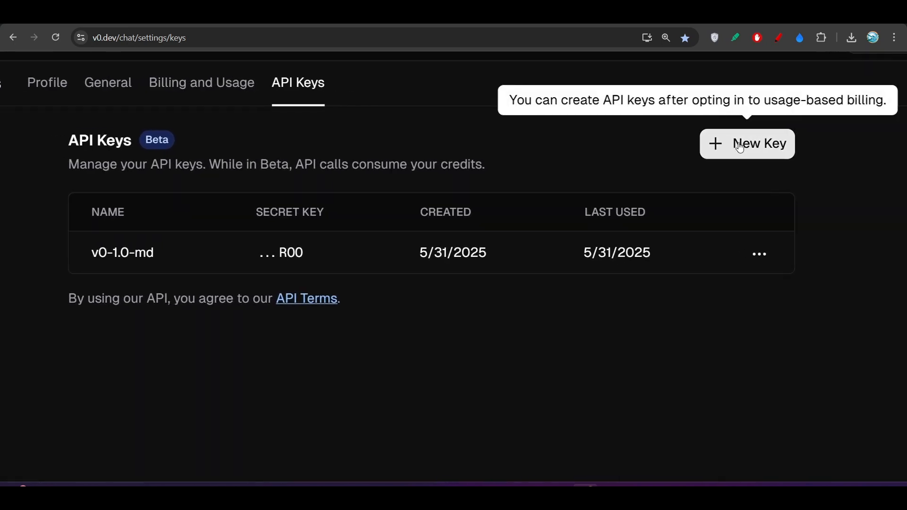
- Create a new v0 API key under the default name and copy its secret
click(746, 143)
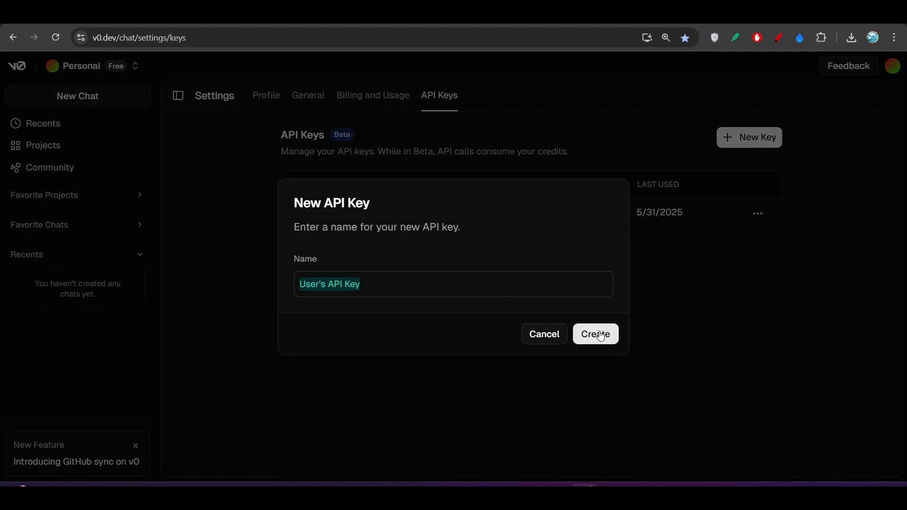
click(595, 334)
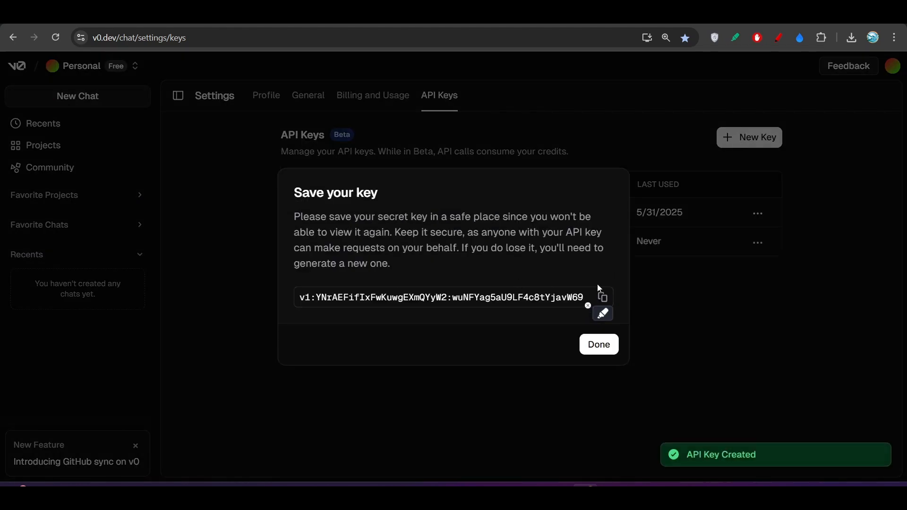
click(602, 297)
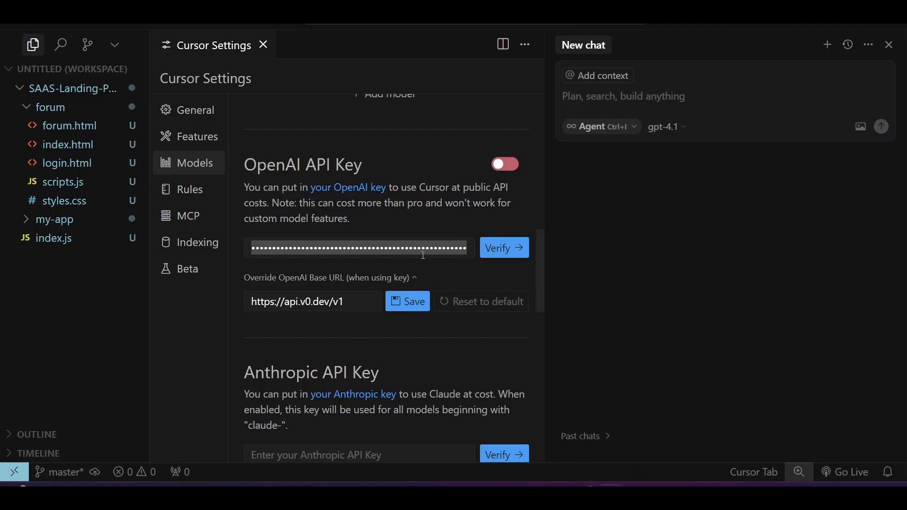
mouse_move(501, 248)
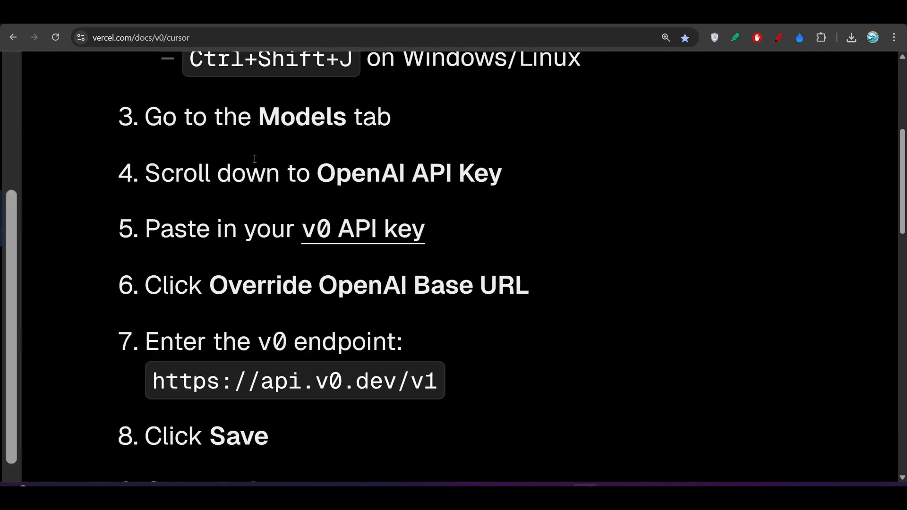
scroll(down, 3)
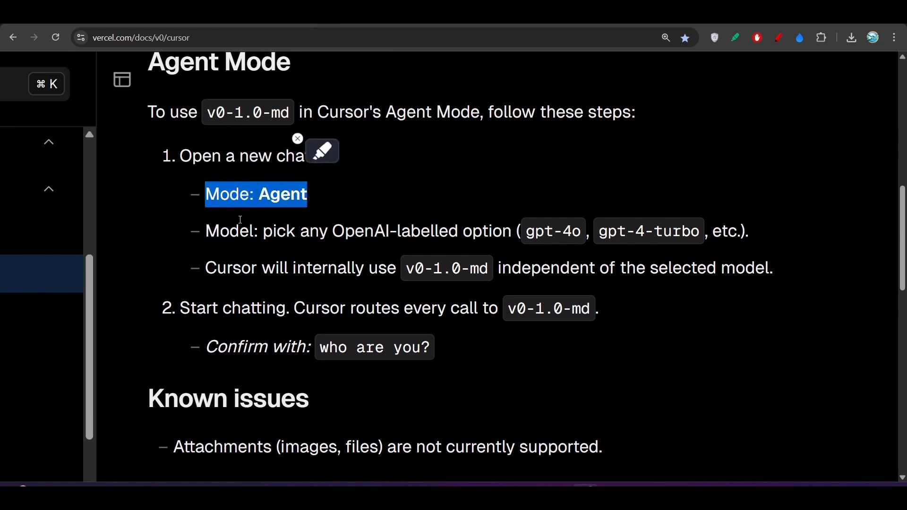
drag(205, 193, 365, 230)
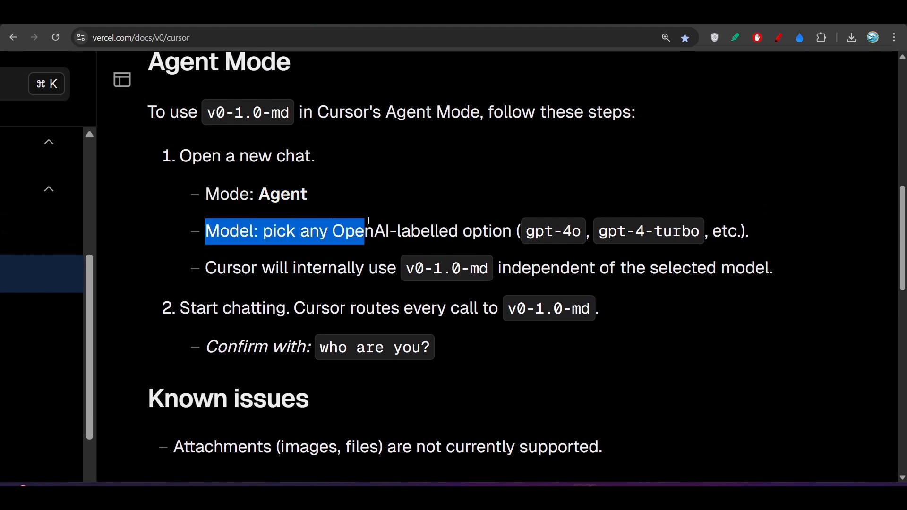
drag(363, 231, 590, 230)
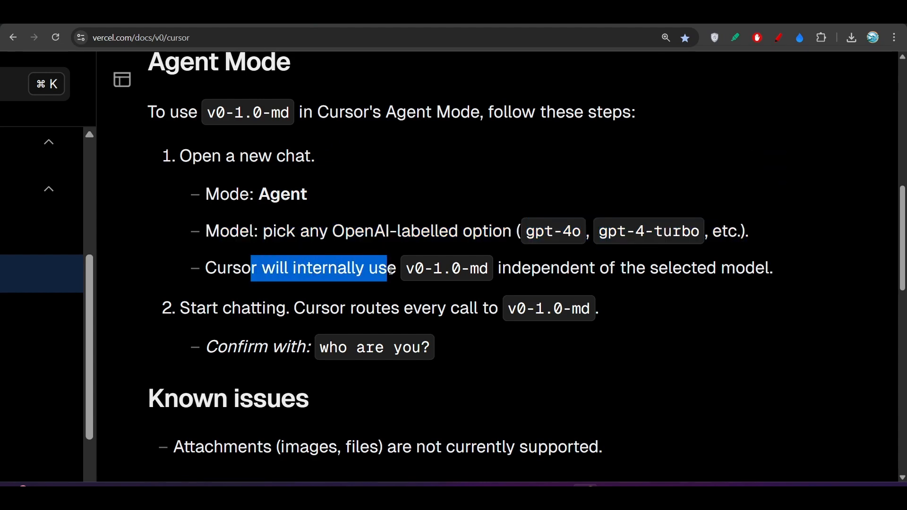
drag(387, 267, 488, 268)
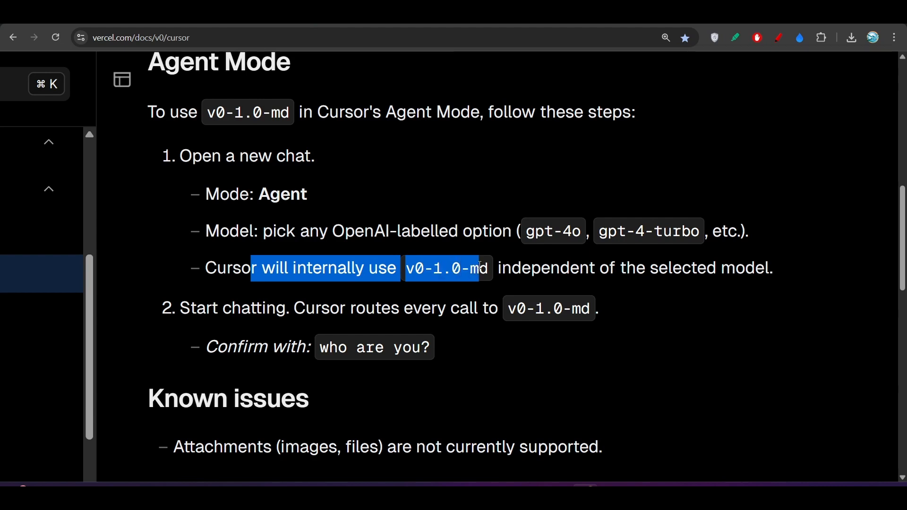
drag(480, 267, 697, 267)
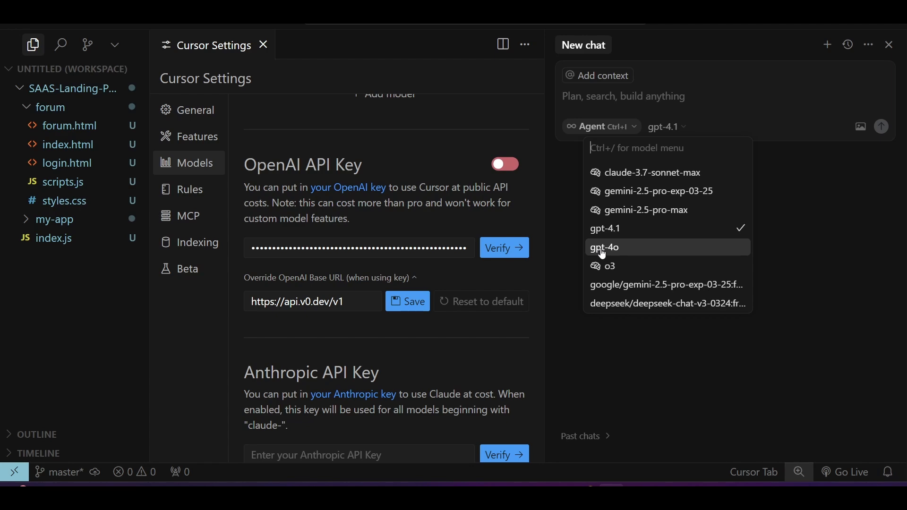
- Highlight the docs sentence that Cursor routes every call to v0-1.0-md and select that model name
click(606, 247)
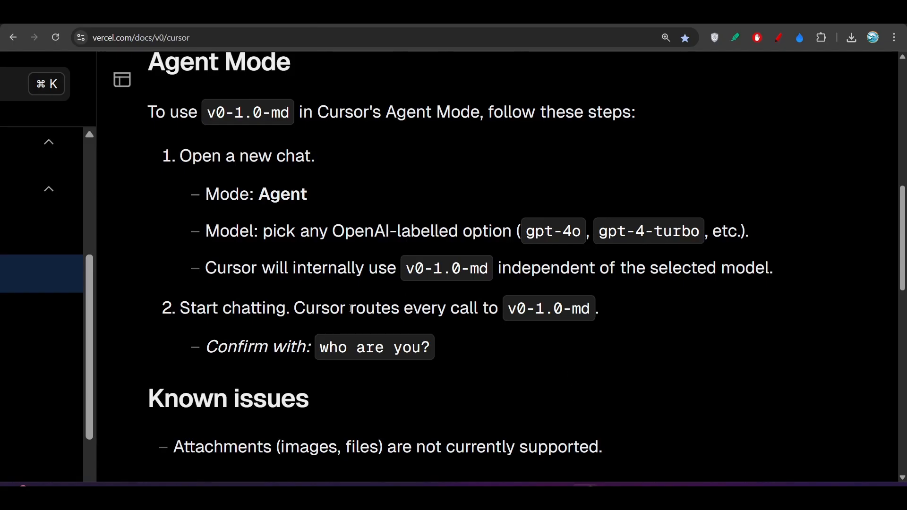
drag(294, 308, 423, 308)
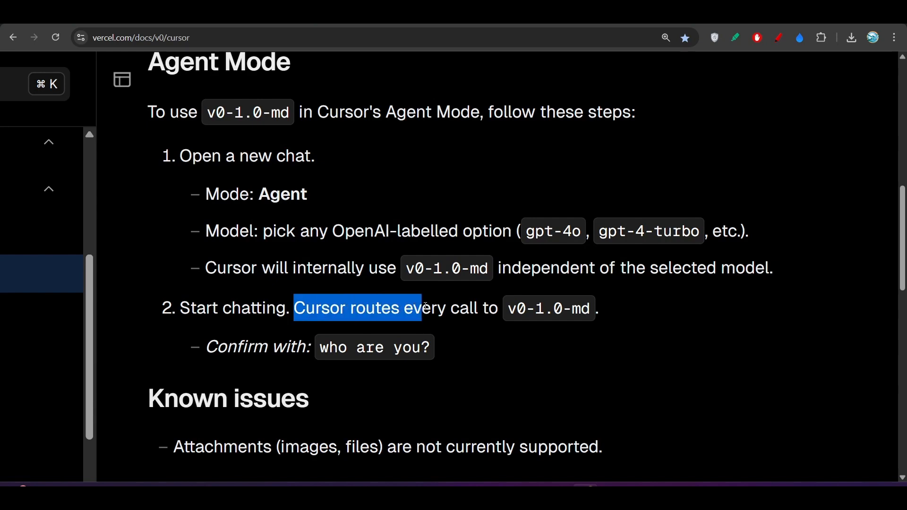
drag(422, 308, 599, 308)
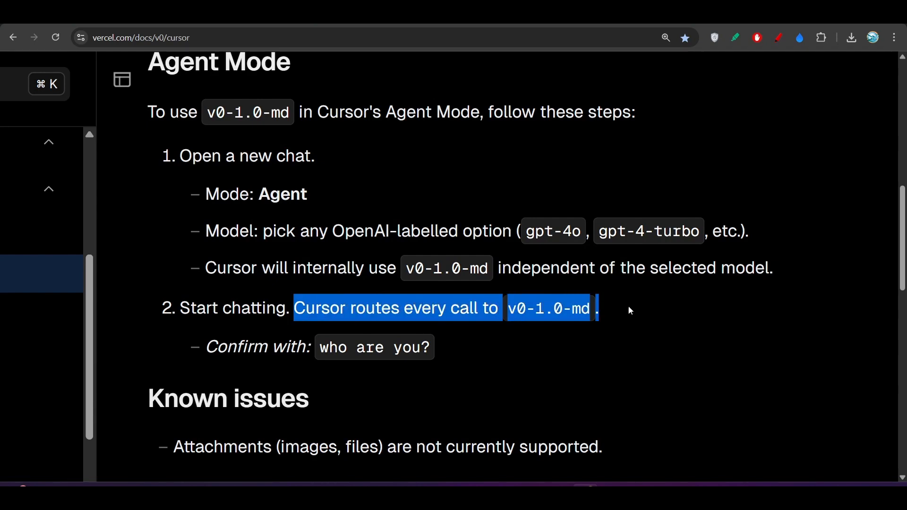
click(439, 351)
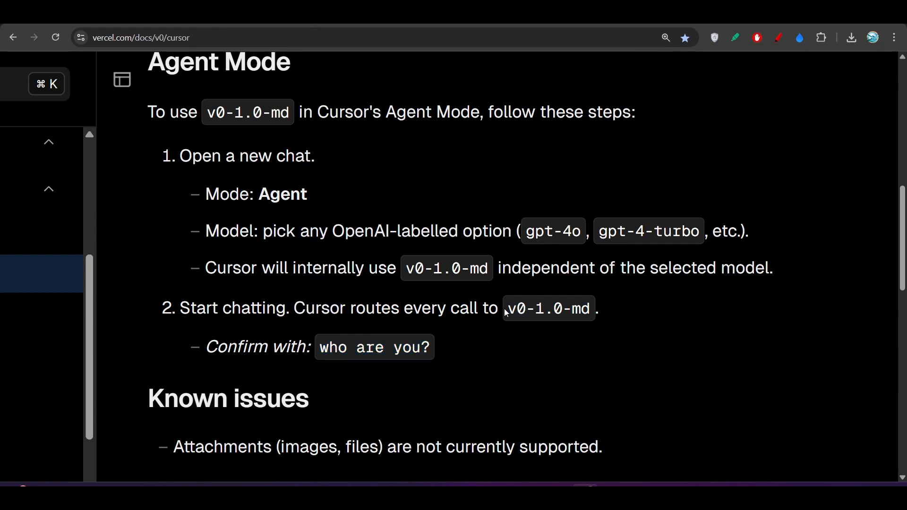
double_click(548, 308)
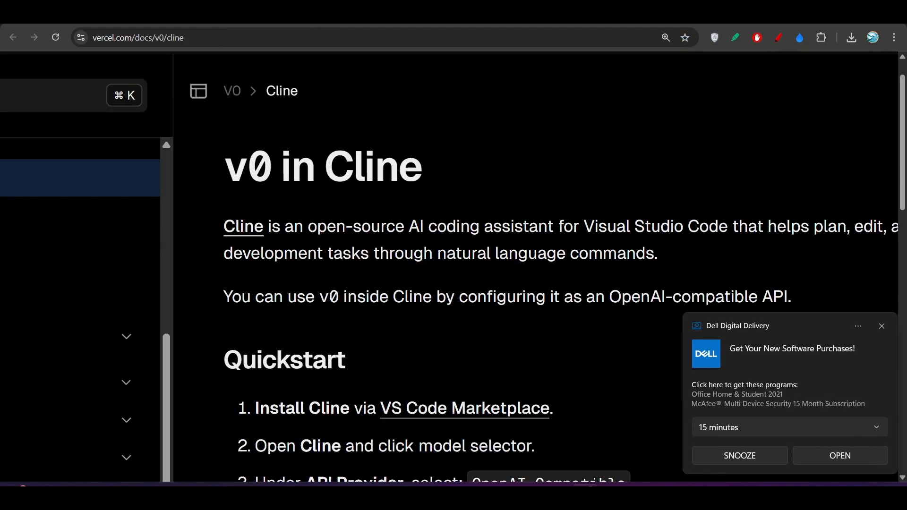
- In Cline's settings choose OpenAI Compatible as the API provider, then return to the docs
click(881, 326)
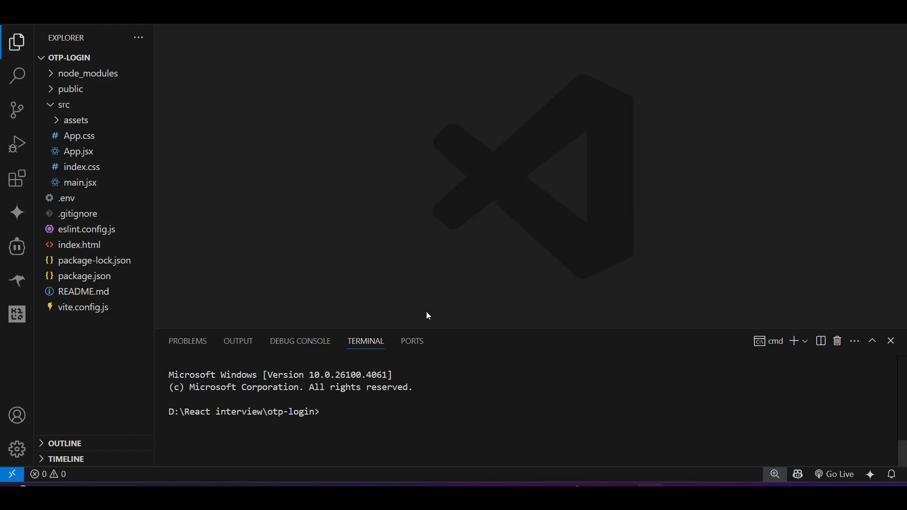
click(17, 178)
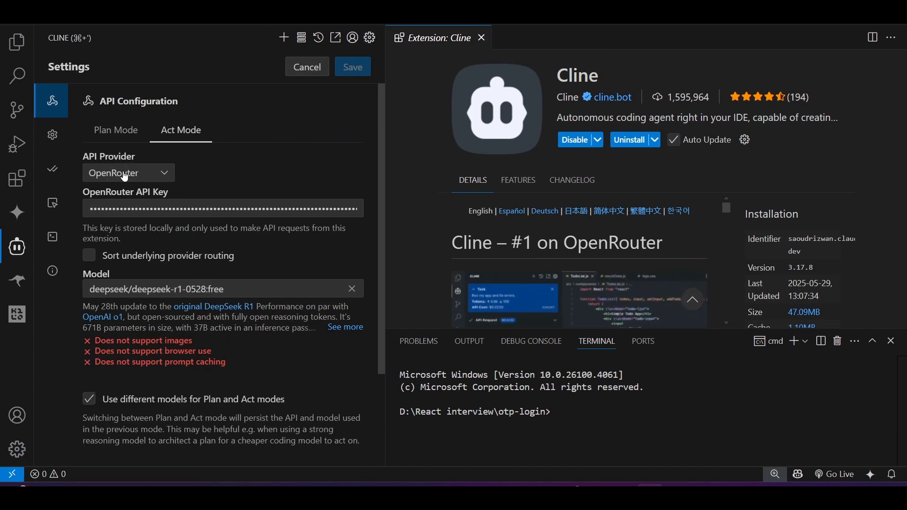
click(128, 172)
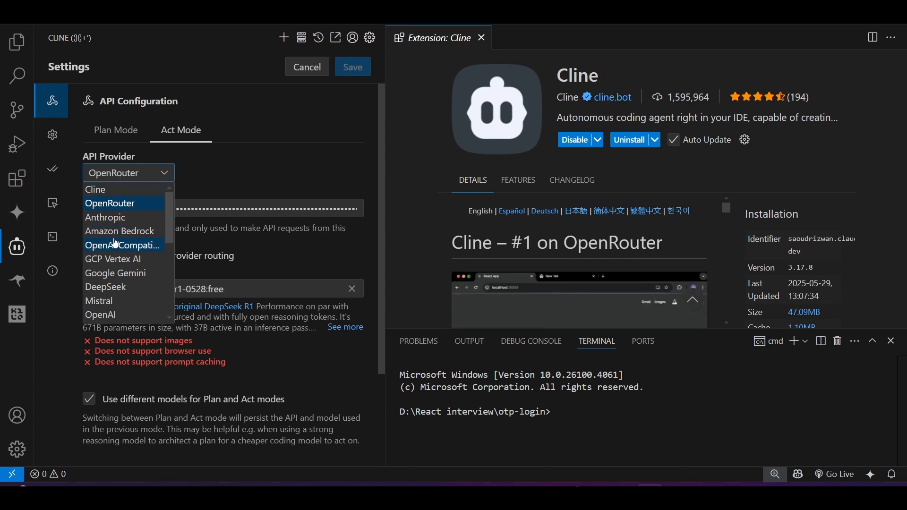
click(122, 245)
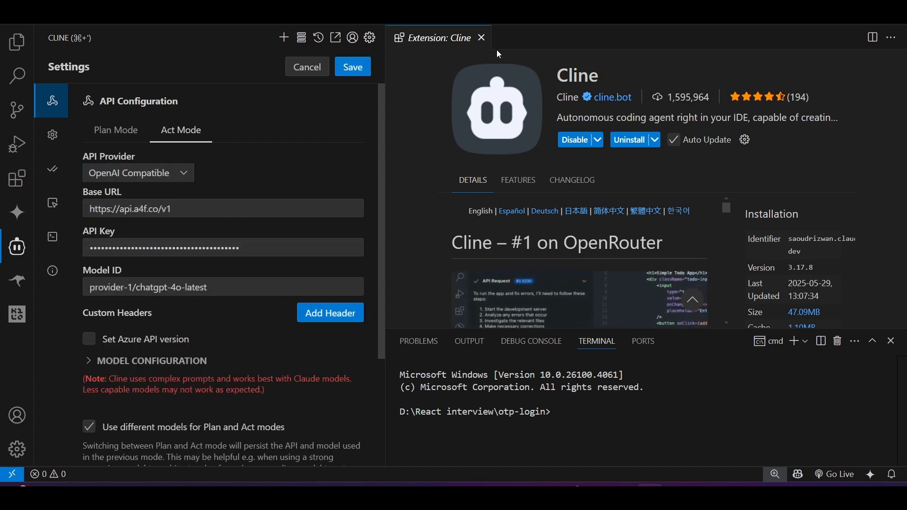
click(481, 38)
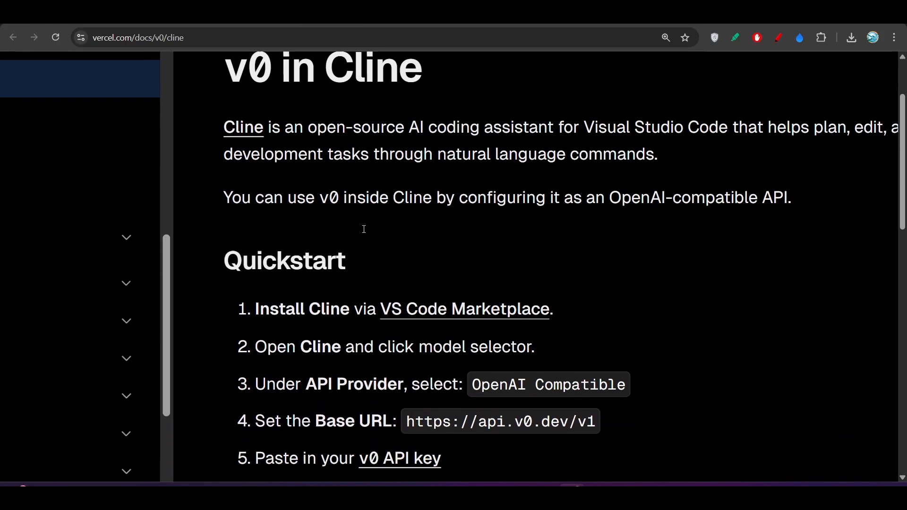
scroll(down, 3)
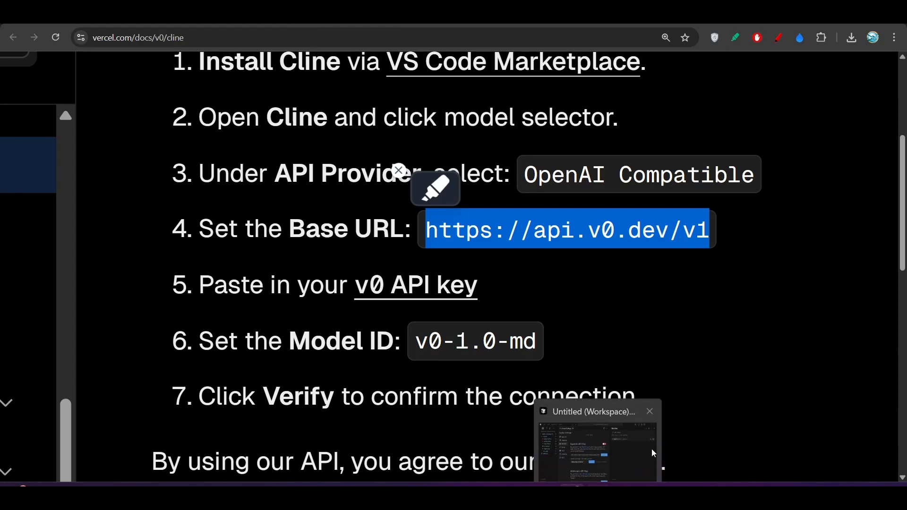
click(597, 452)
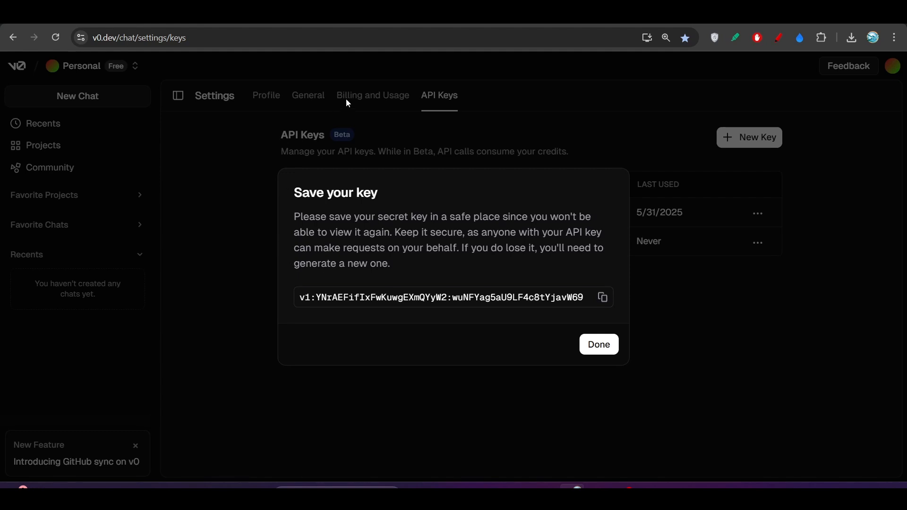
mouse_move(548, 229)
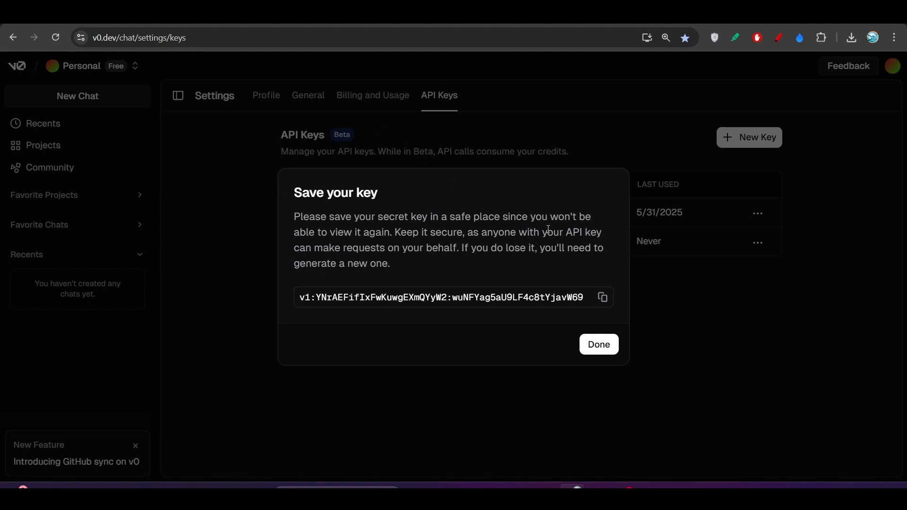
click(603, 298)
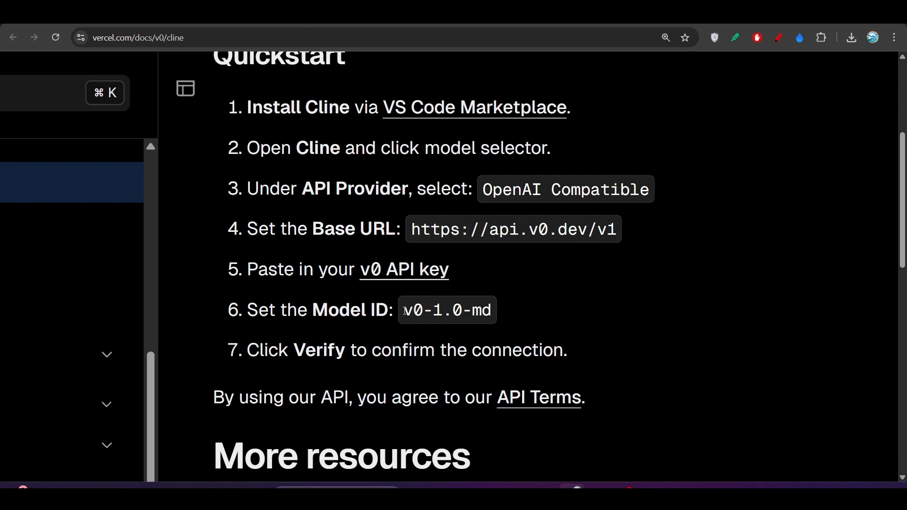
double_click(446, 310)
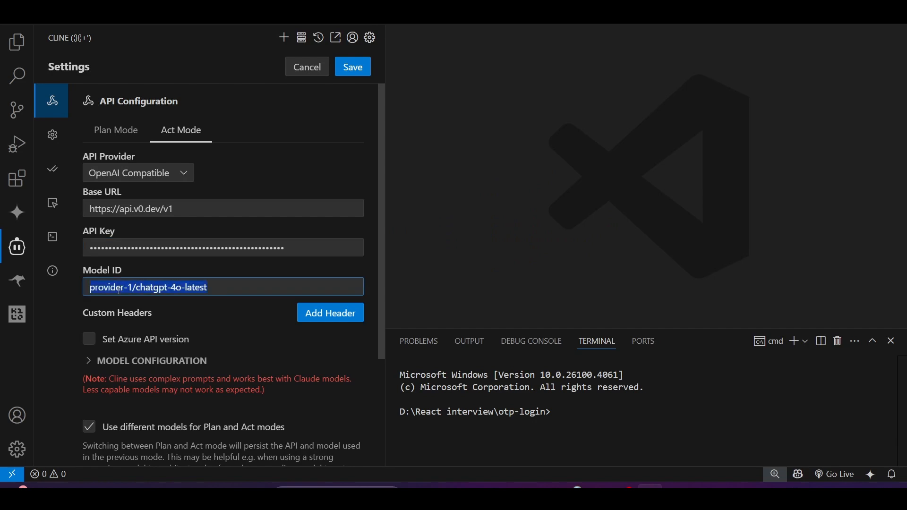
- Enter v0-1.0-md as Cline's Model ID
text(v0-1.0-md)
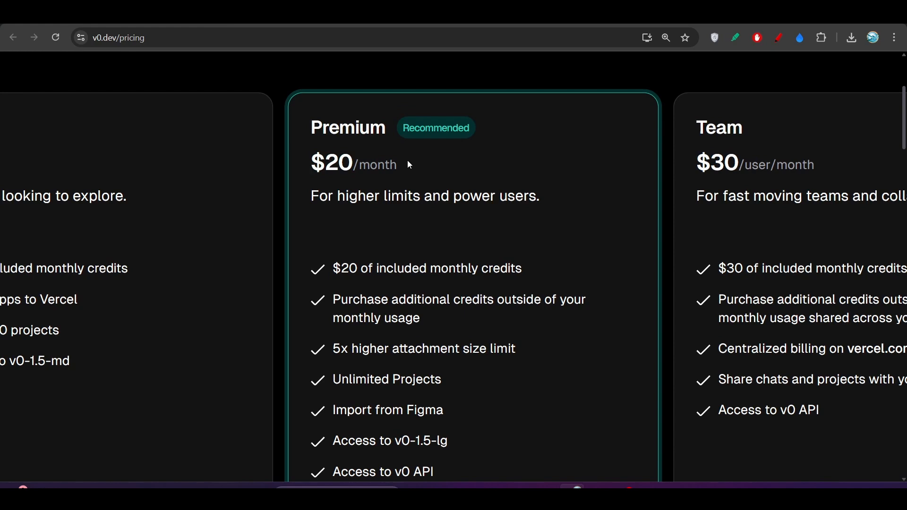
- Scroll v0.dev/pricing to compare Free $0, Premium $20 and Team $30 plans
scroll(down, 3)
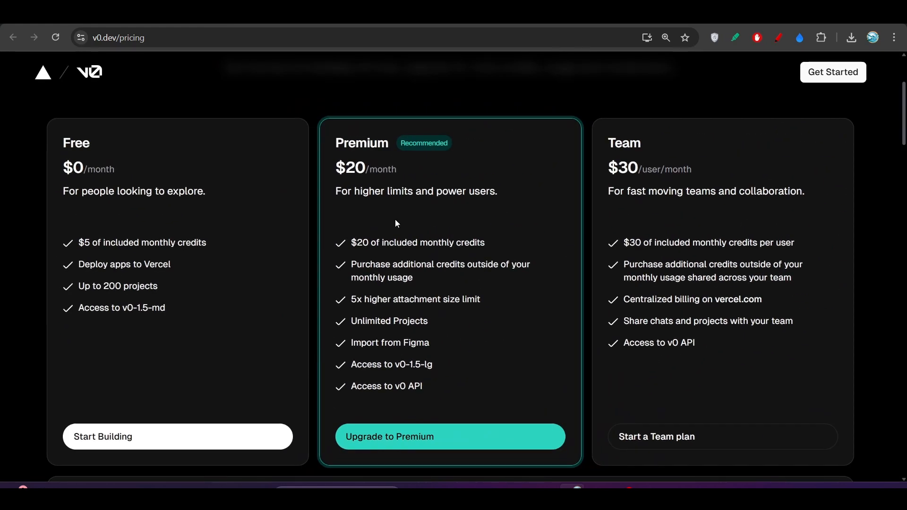
mouse_move(668, 145)
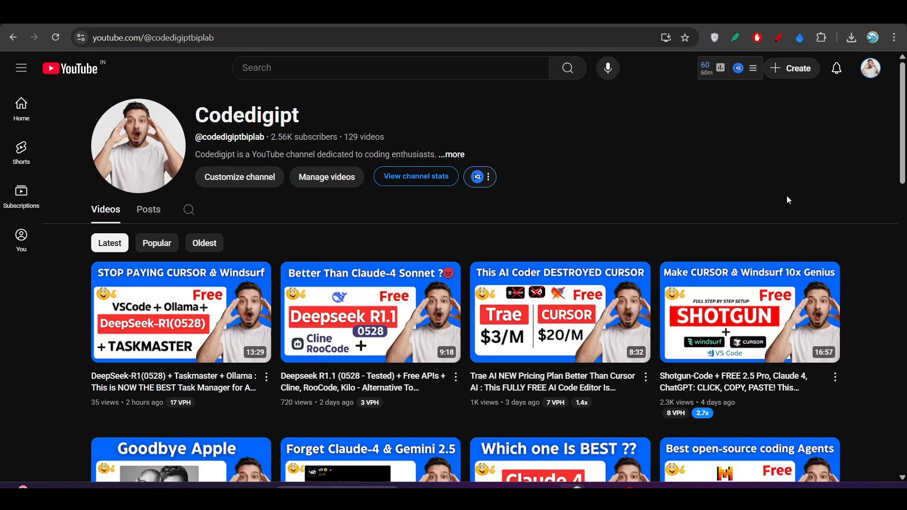
- Scroll the channel's videos down to 'Is Vercel's AI model any good?'
scroll(down, 3)
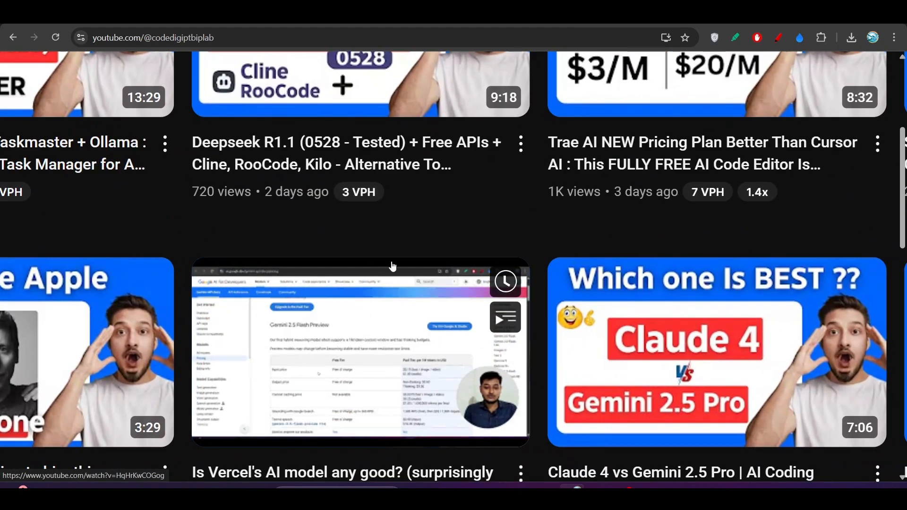
scroll(down, 3)
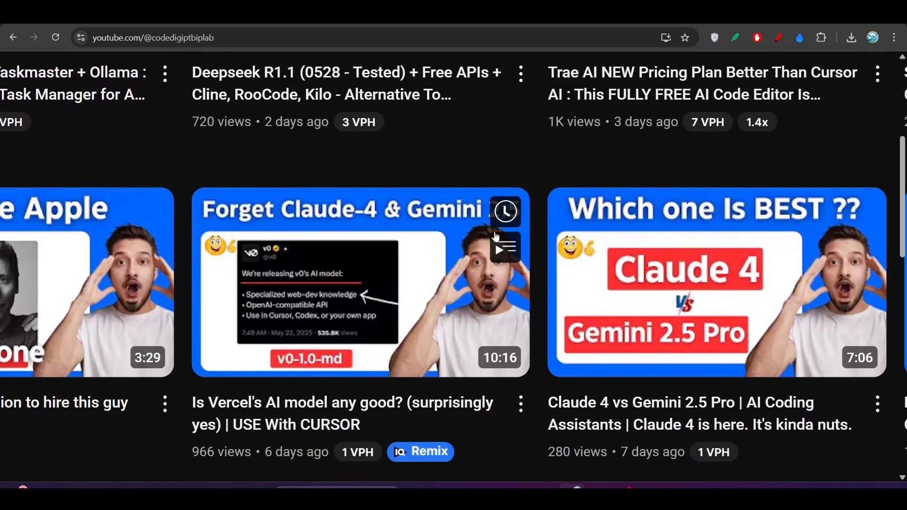
scroll(down, 3)
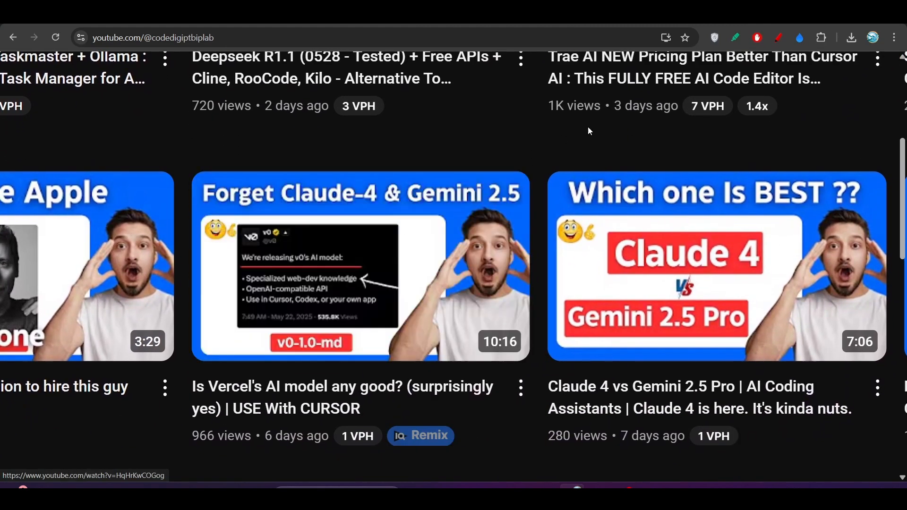